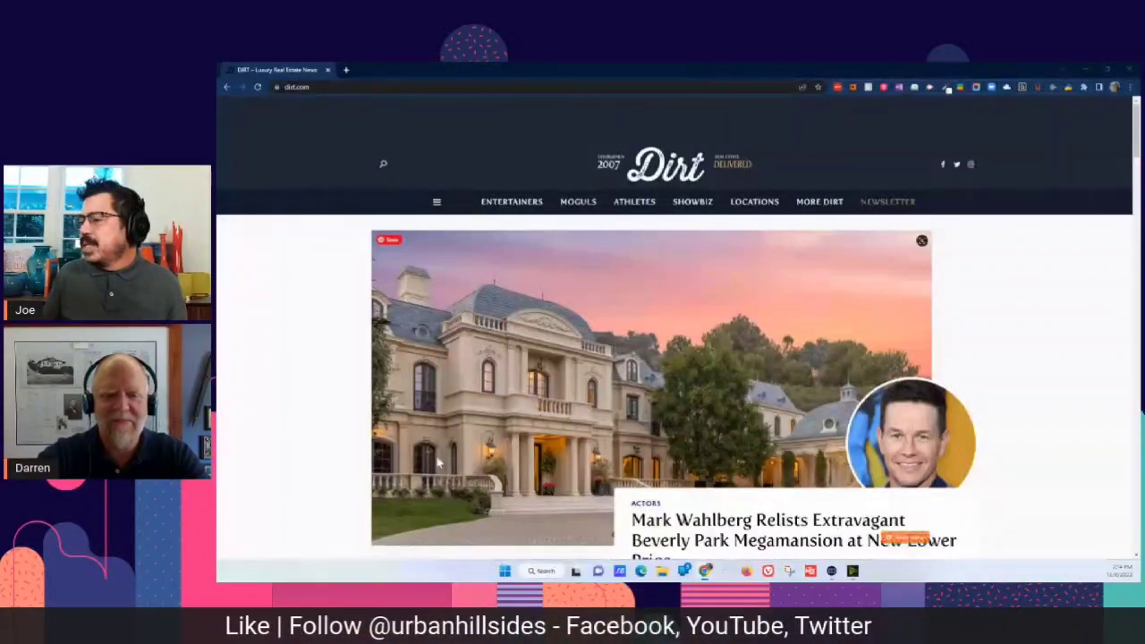
# Scroll the homepage and open the Mark Wahlberg Beverly Park megamansion article.
pyautogui.scroll(-3)
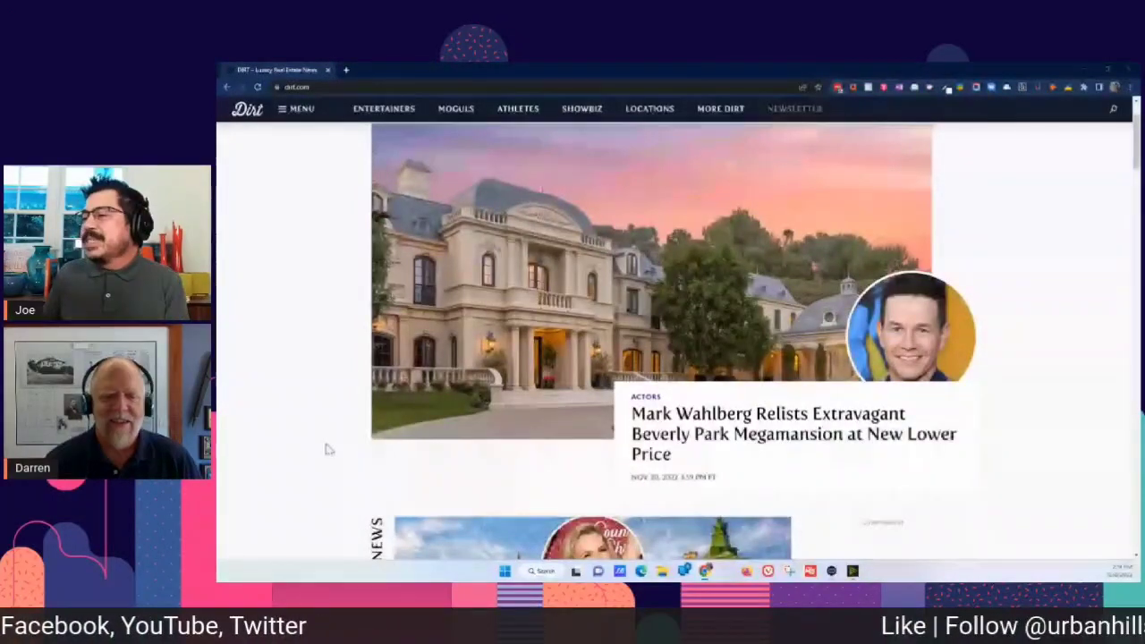
pyautogui.scroll(-3)
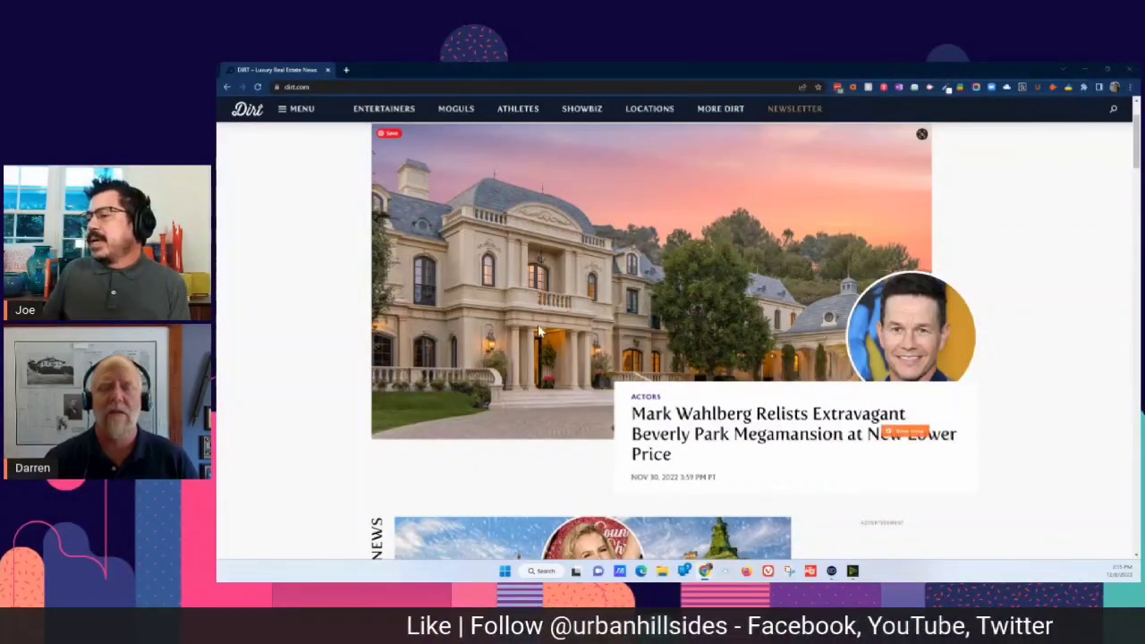
pyautogui.click(793, 434)
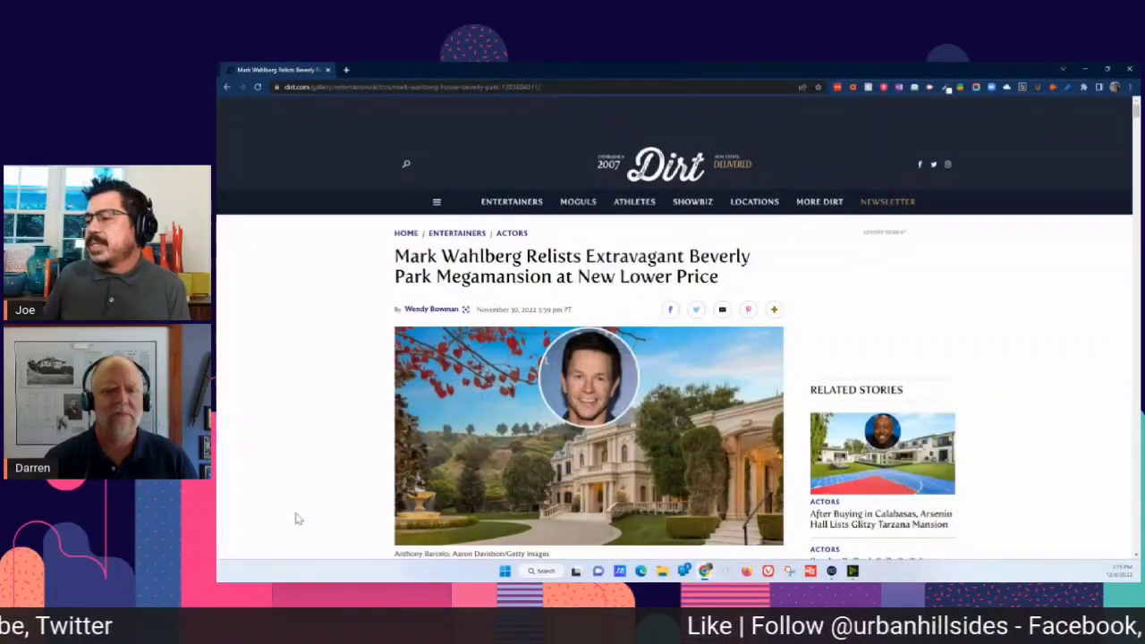
pyautogui.moveTo(328, 389)
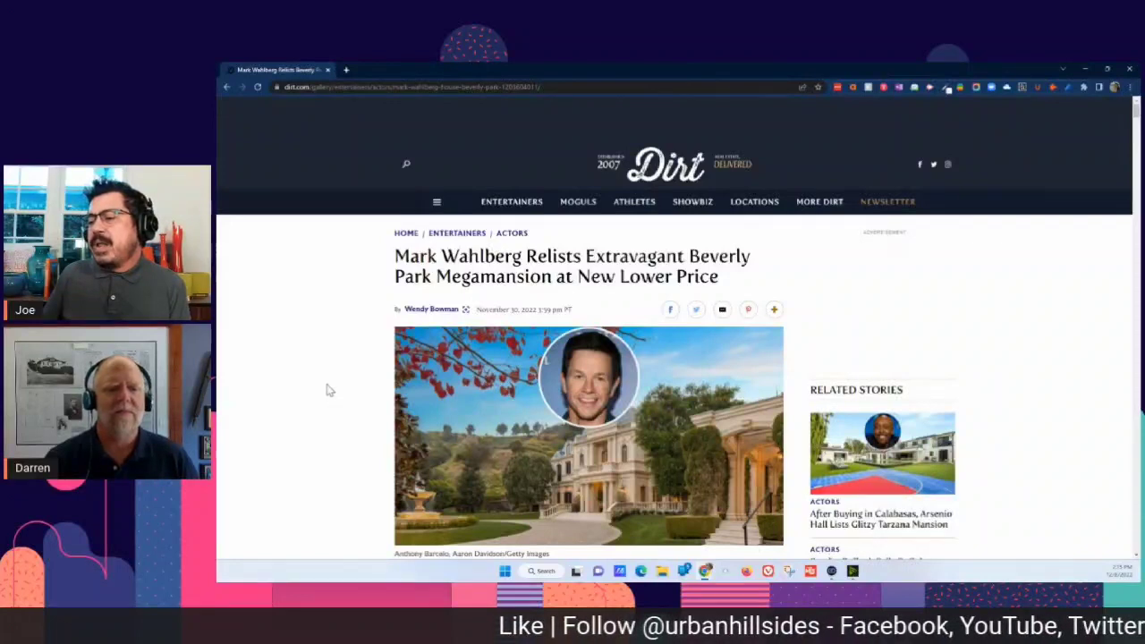
# Read through the listing facts and article description down to the photo gallery.
pyautogui.scroll(-3)
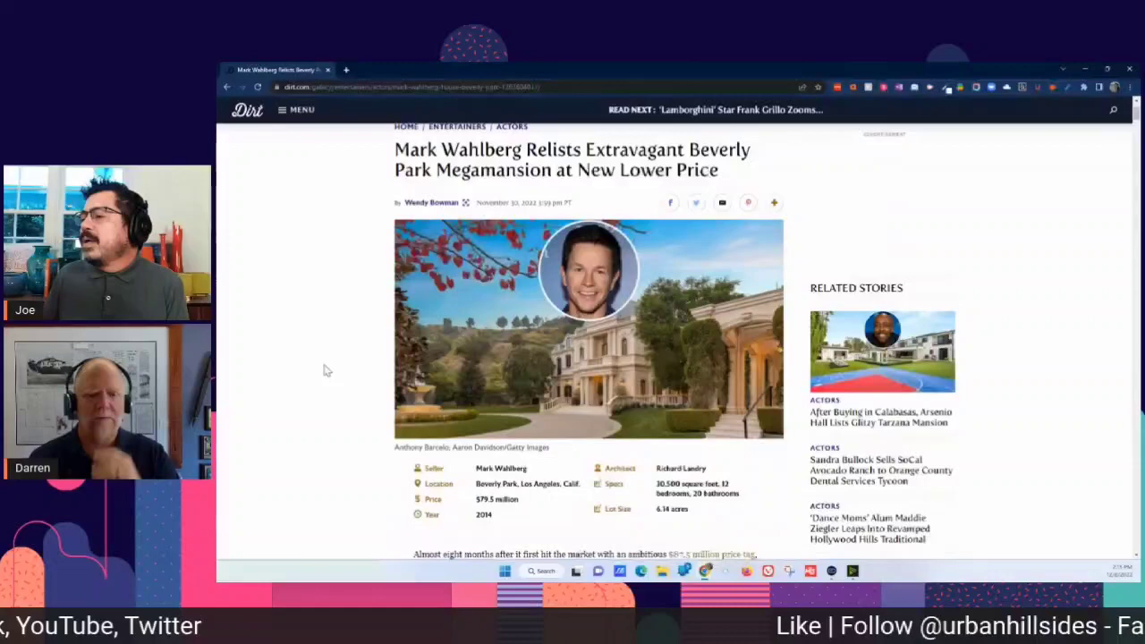
pyautogui.scroll(-3)
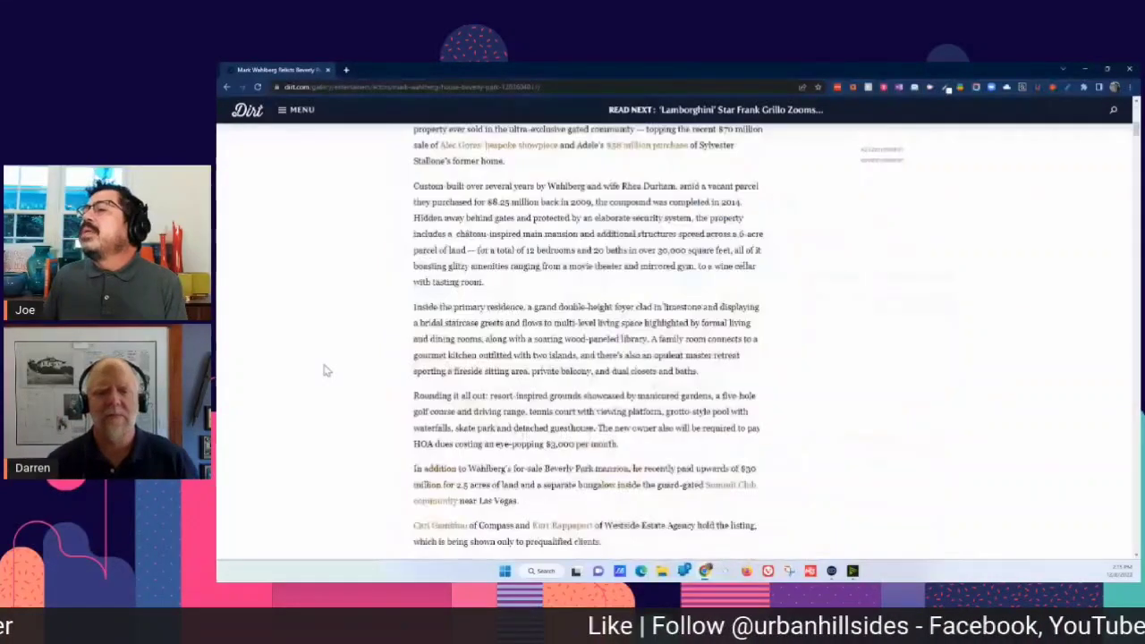
pyautogui.scroll(3)
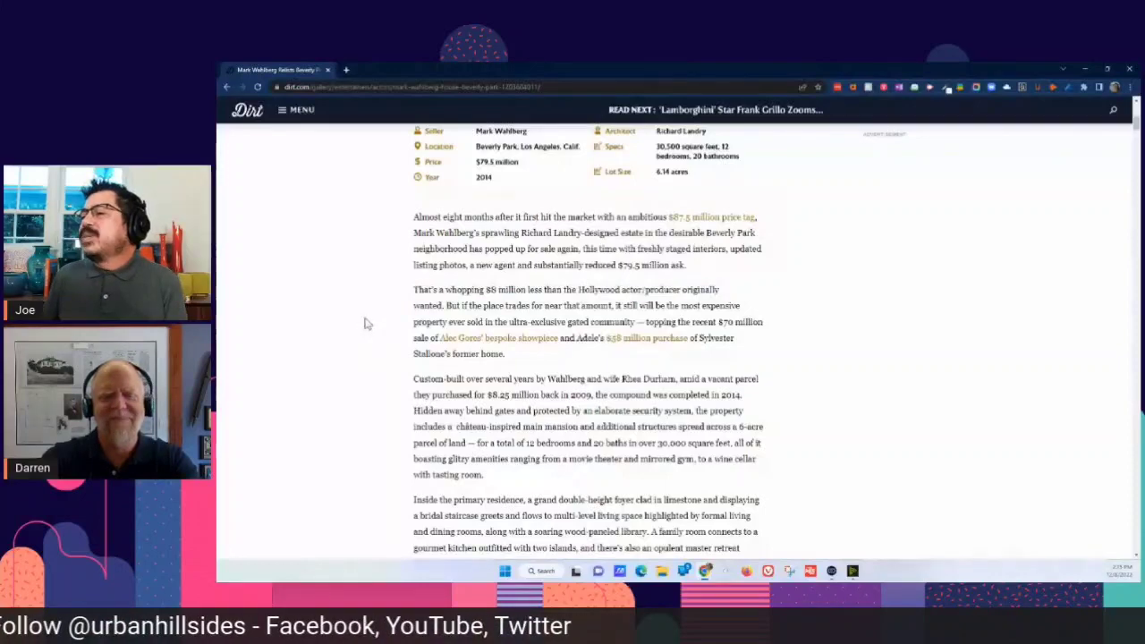
pyautogui.moveTo(352, 325)
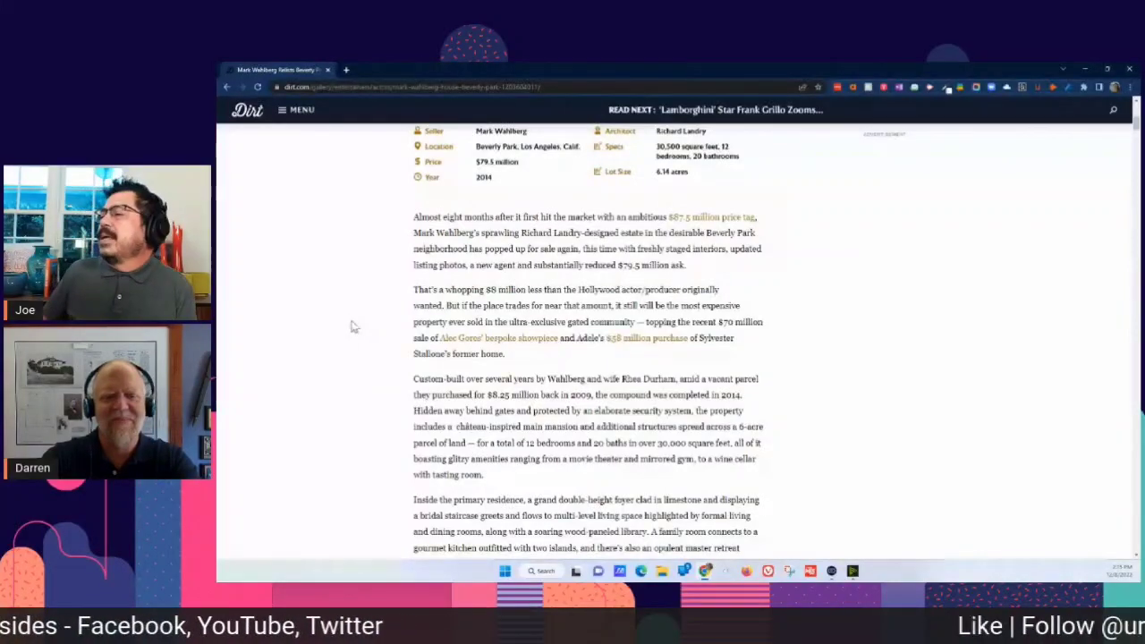
pyautogui.scroll(-3)
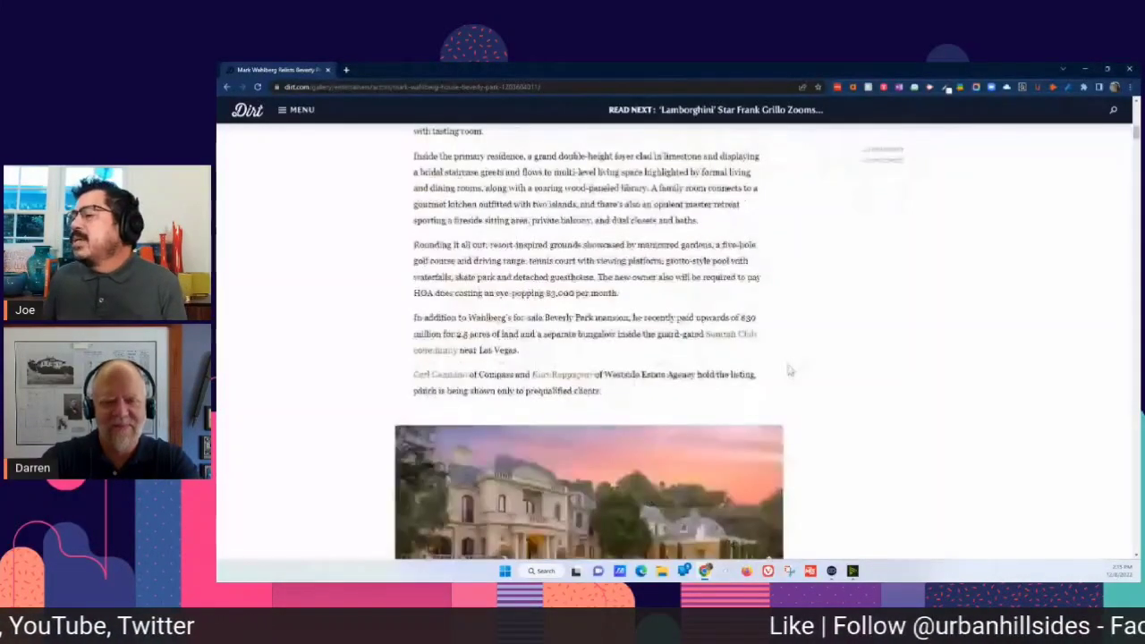
# Page through the staircase foyer, living room, dining room and wood-paneled primary bathroom photos.
pyautogui.scroll(-3)
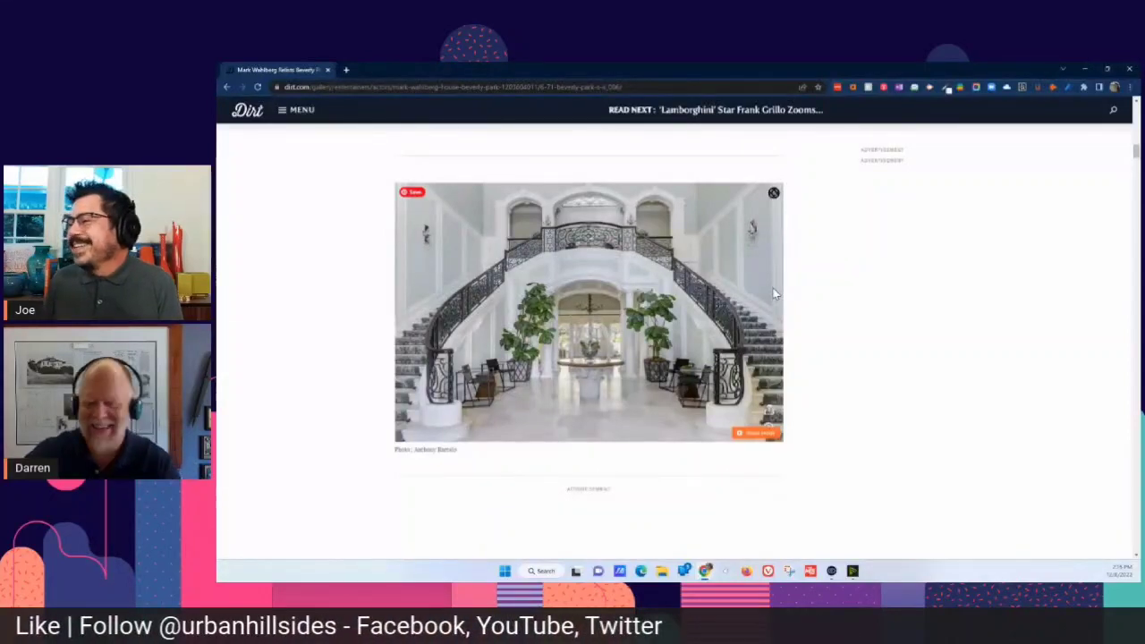
pyautogui.scroll(-3)
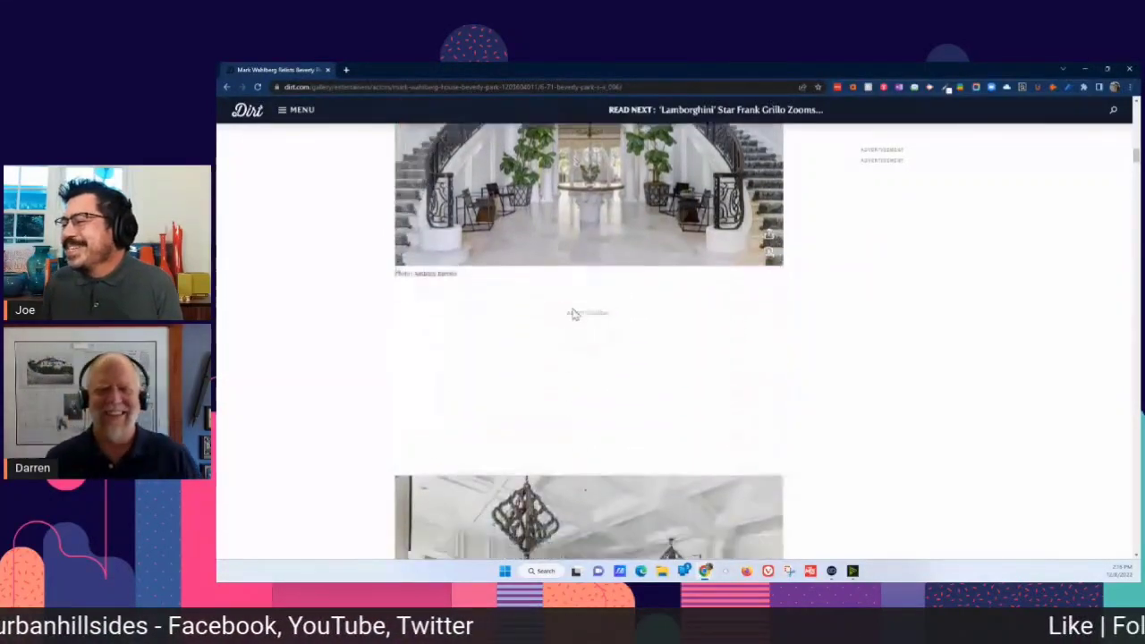
pyautogui.scroll(-3)
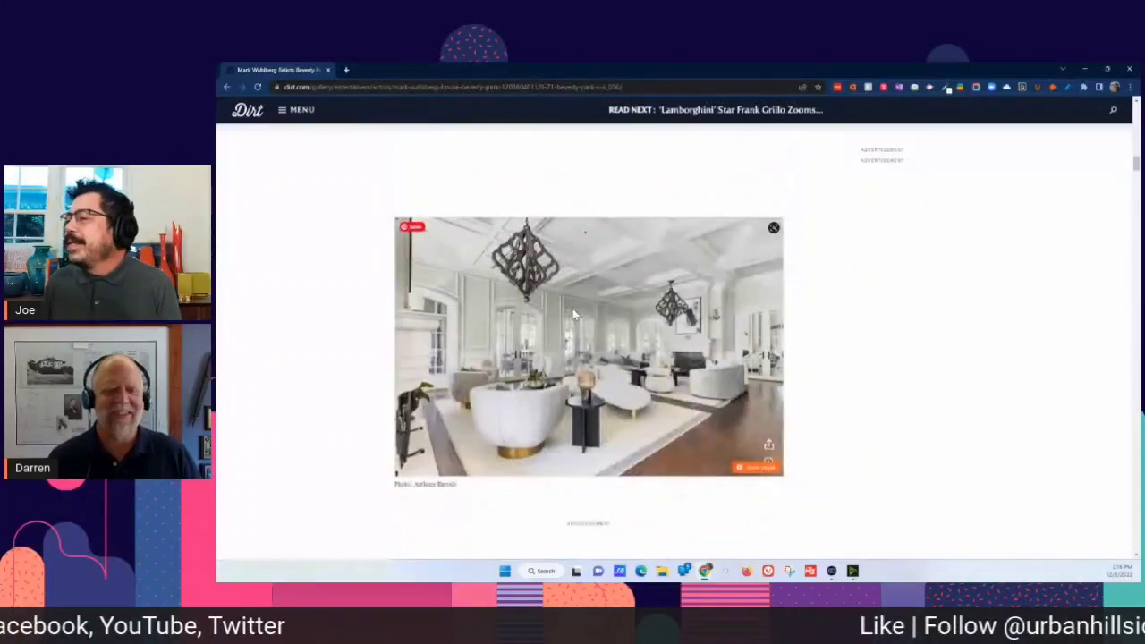
pyautogui.scroll(3)
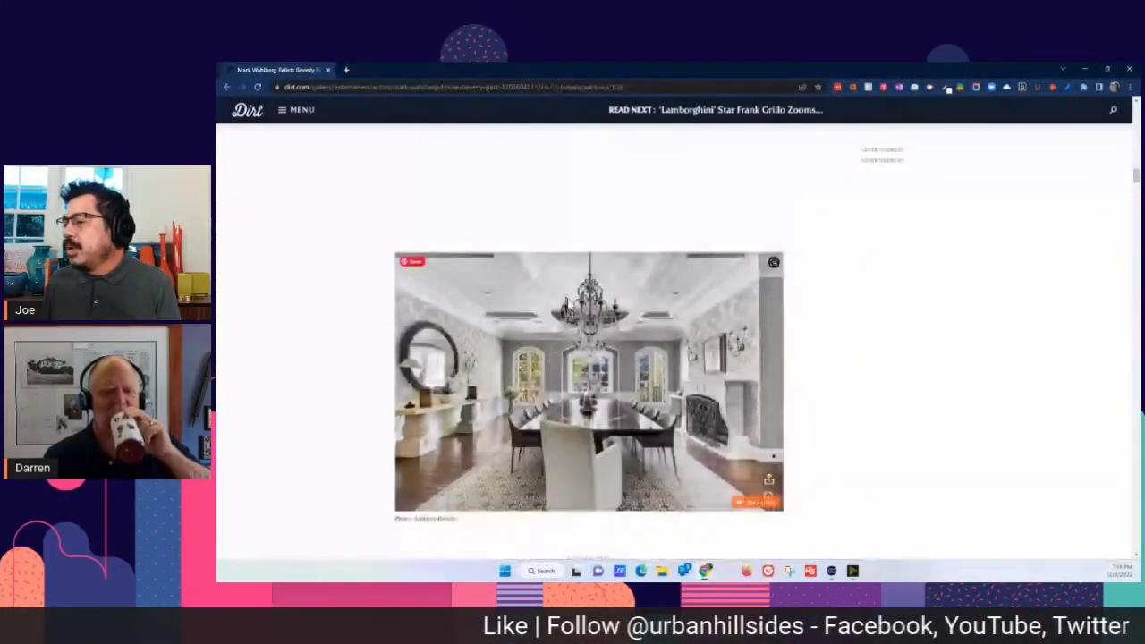
pyautogui.scroll(-3)
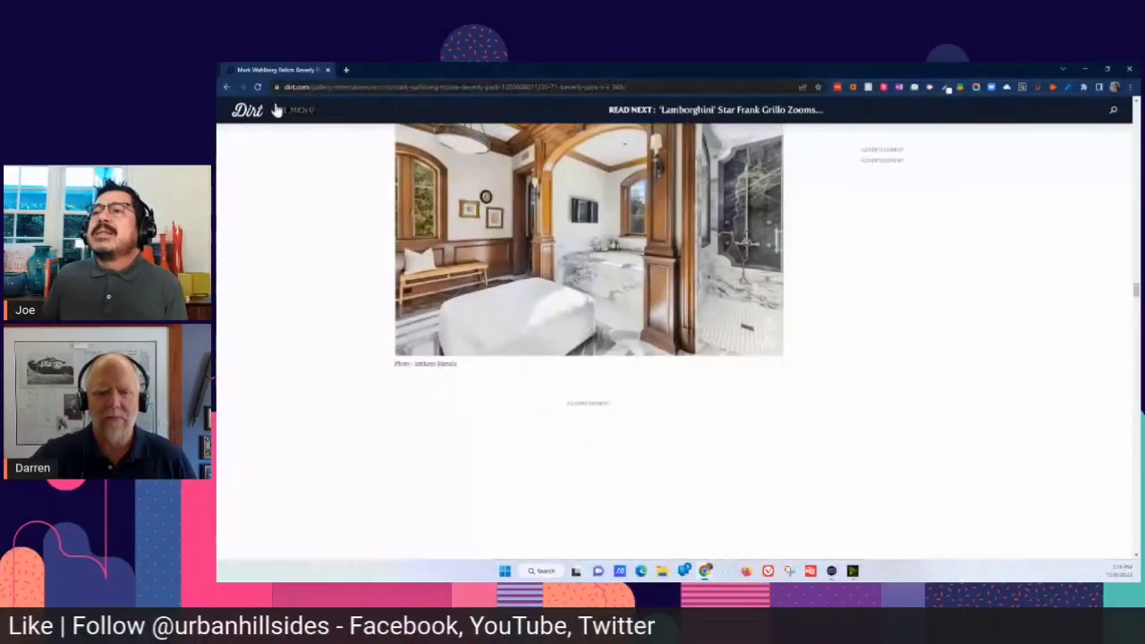
# Return to the Dirt homepage and scroll Latest News to the Arsenio Hall Tarzana story.
pyautogui.click(227, 86)
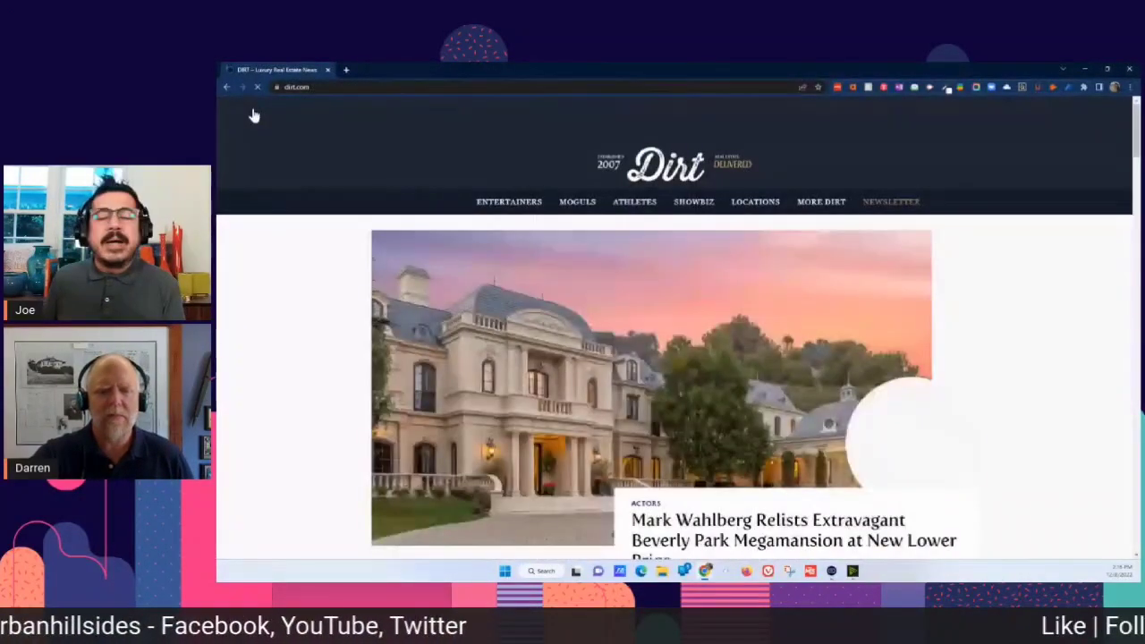
pyautogui.scroll(-3)
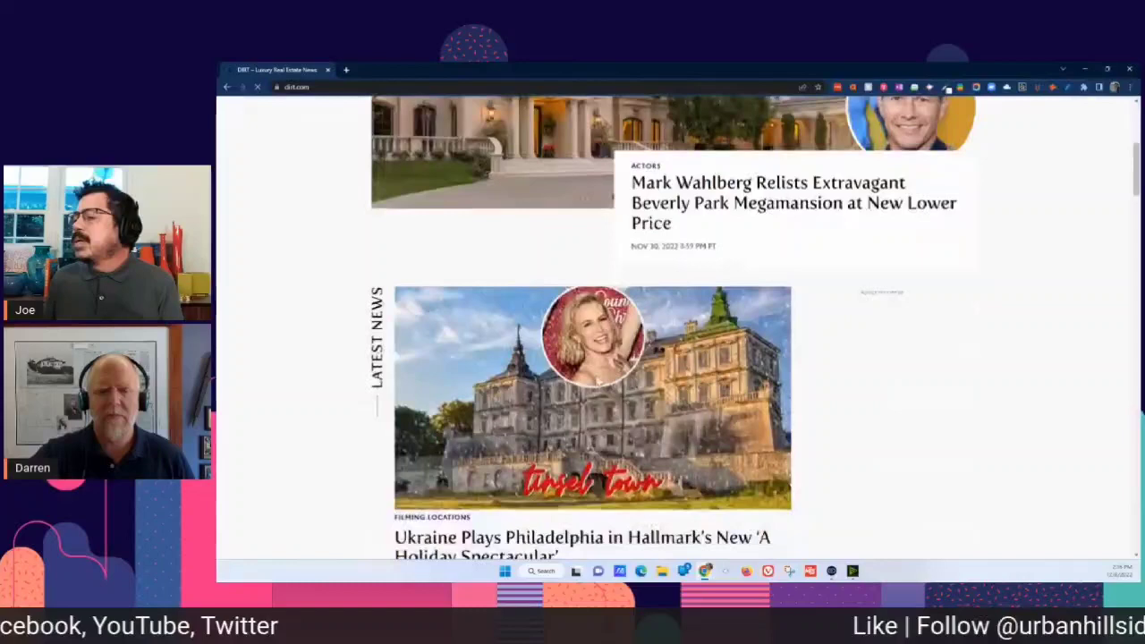
pyautogui.scroll(-3)
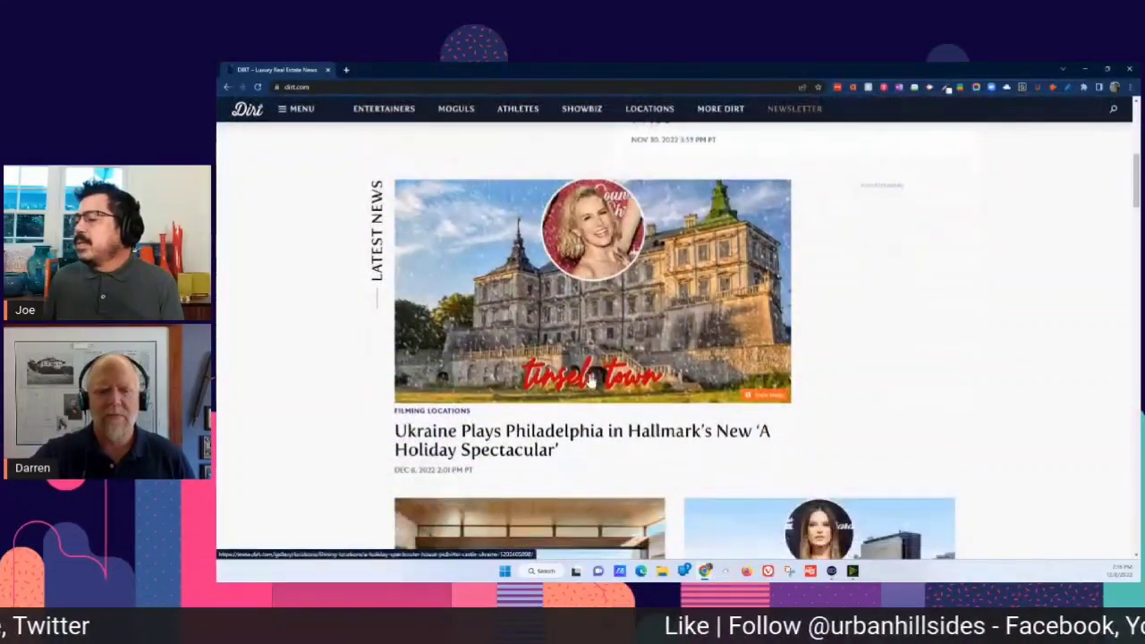
pyautogui.scroll(-3)
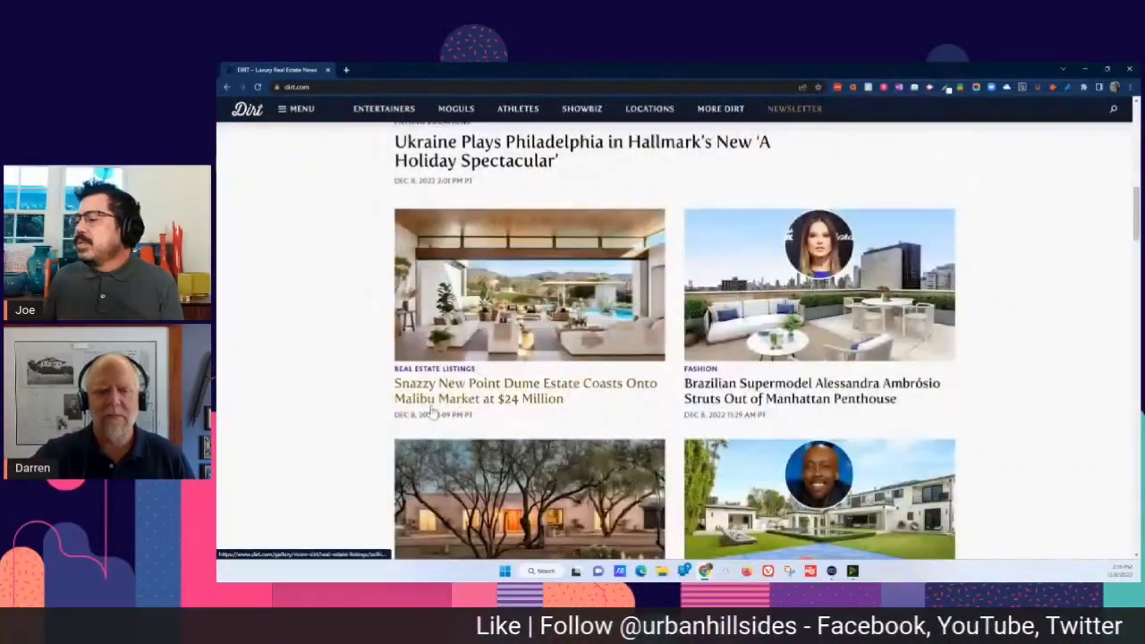
pyautogui.scroll(-3)
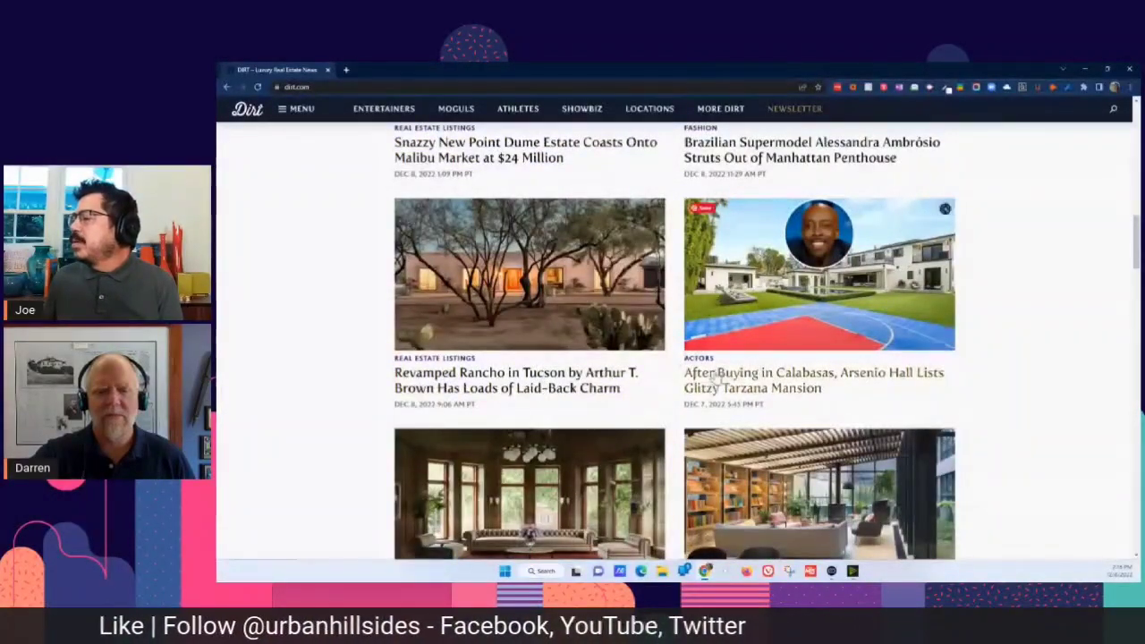
pyautogui.moveTo(797, 275)
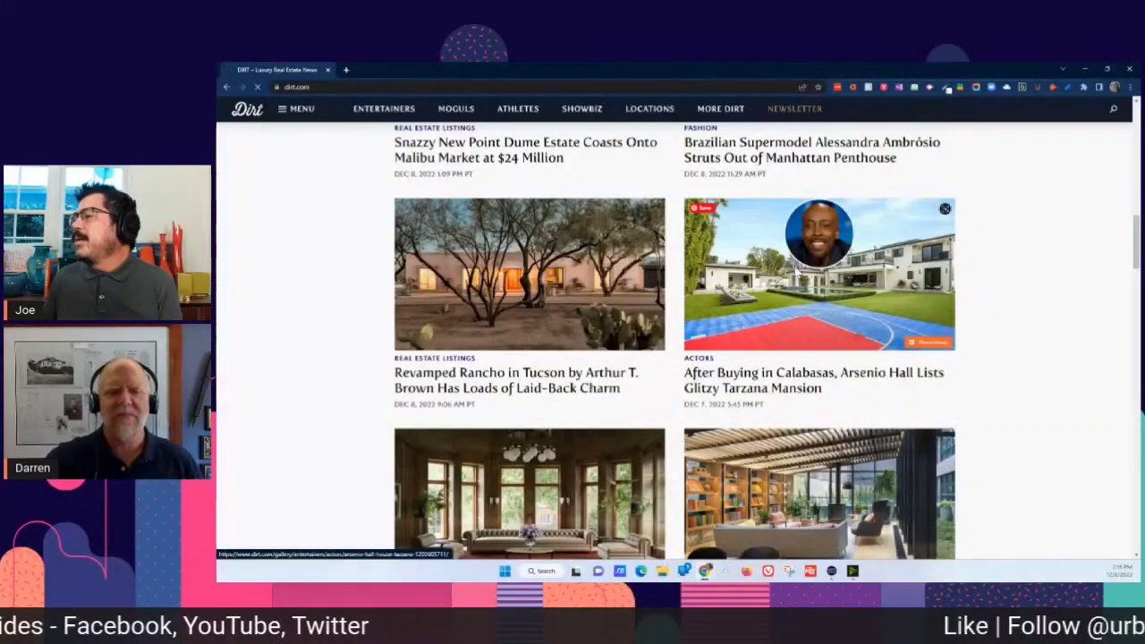
# Open the Tarzana article and view dining, living room, kitchen, wine wall and closet photos.
pyautogui.click(819, 273)
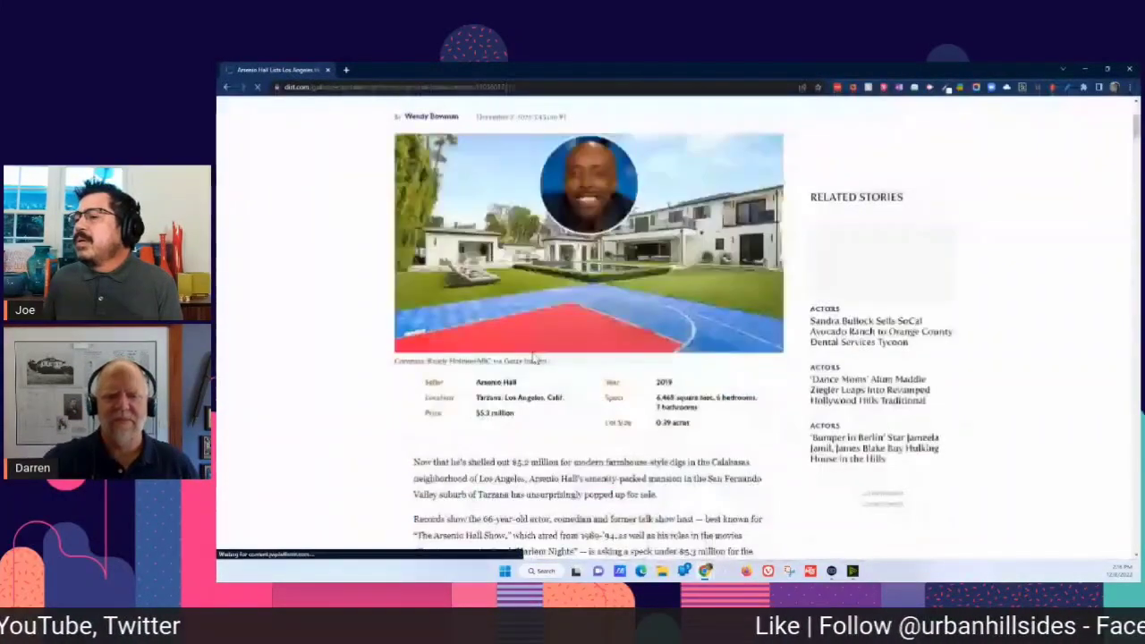
pyautogui.scroll(-3)
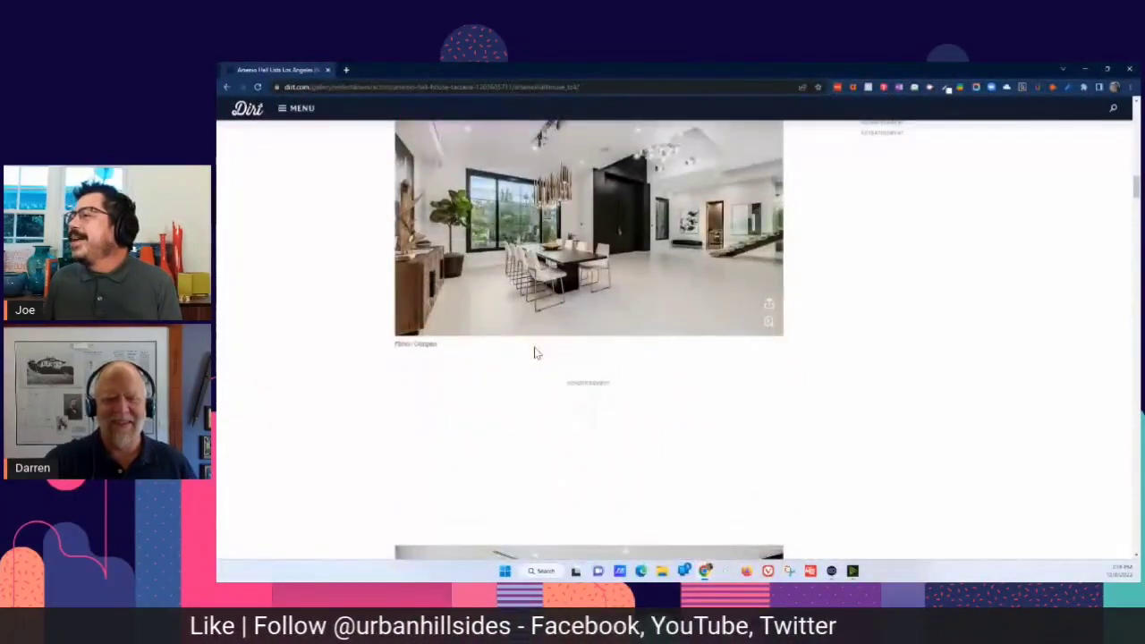
pyautogui.scroll(-3)
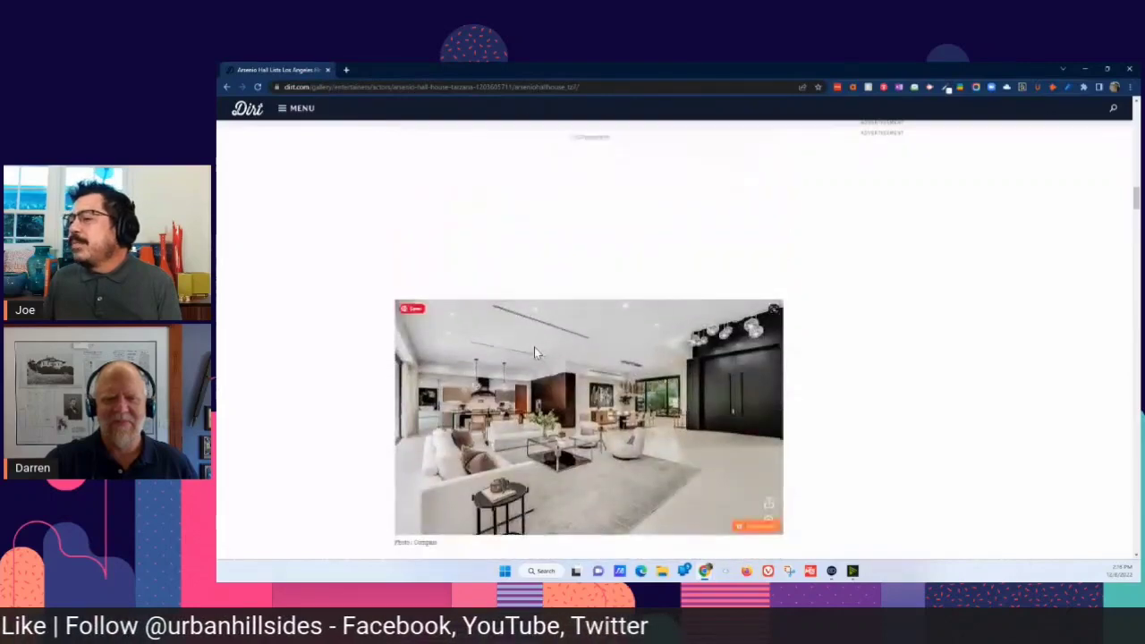
pyautogui.scroll(-3)
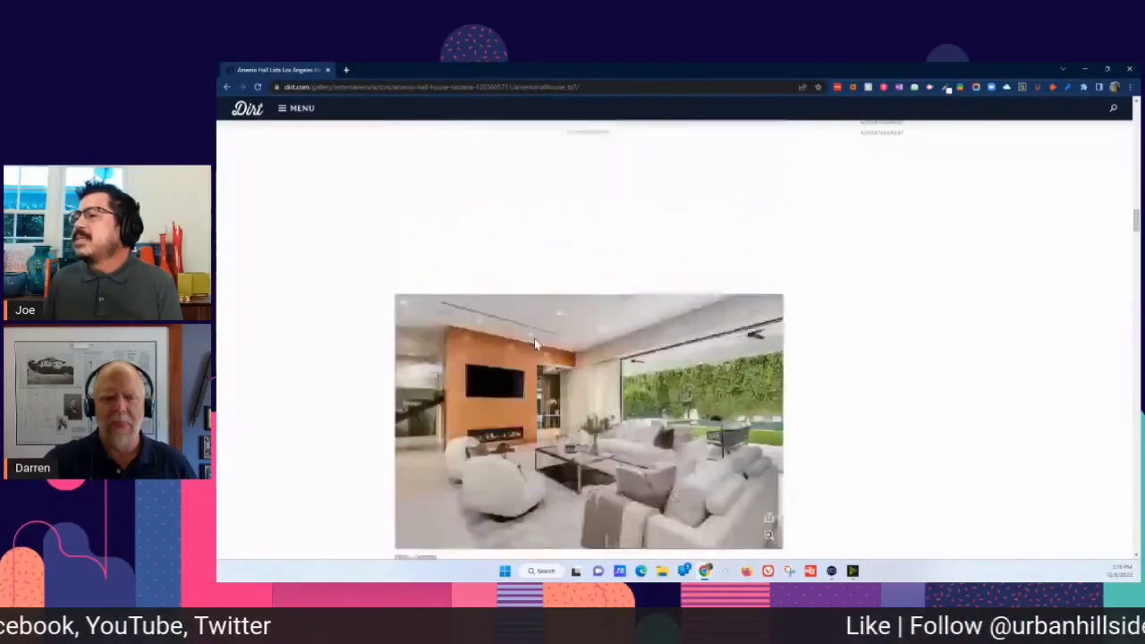
pyautogui.scroll(-3)
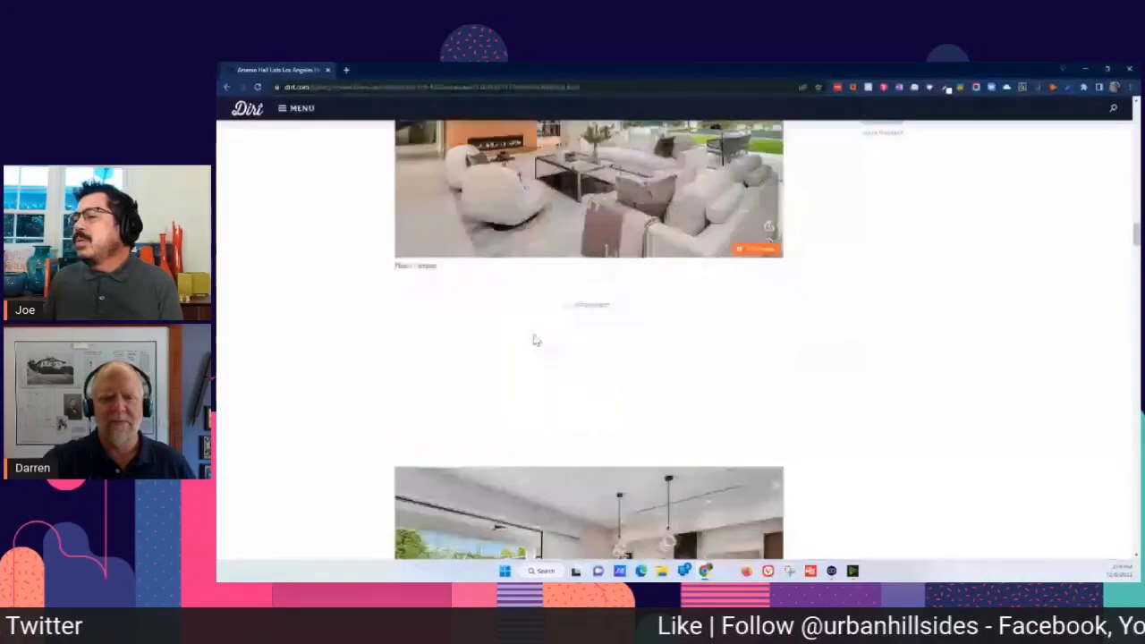
pyautogui.scroll(-3)
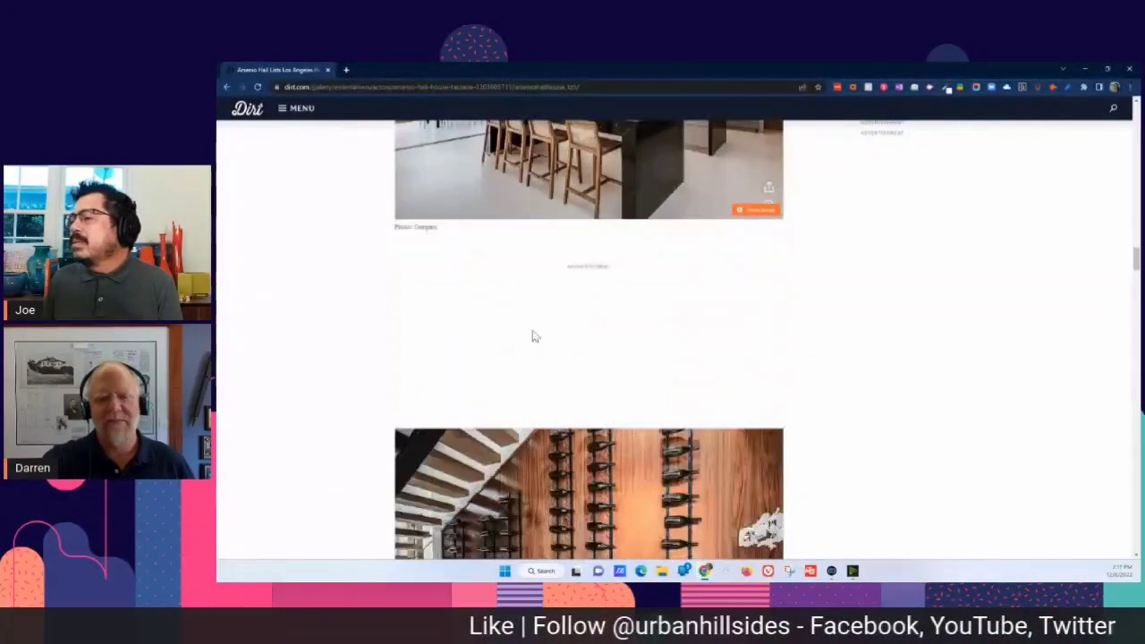
pyautogui.scroll(-3)
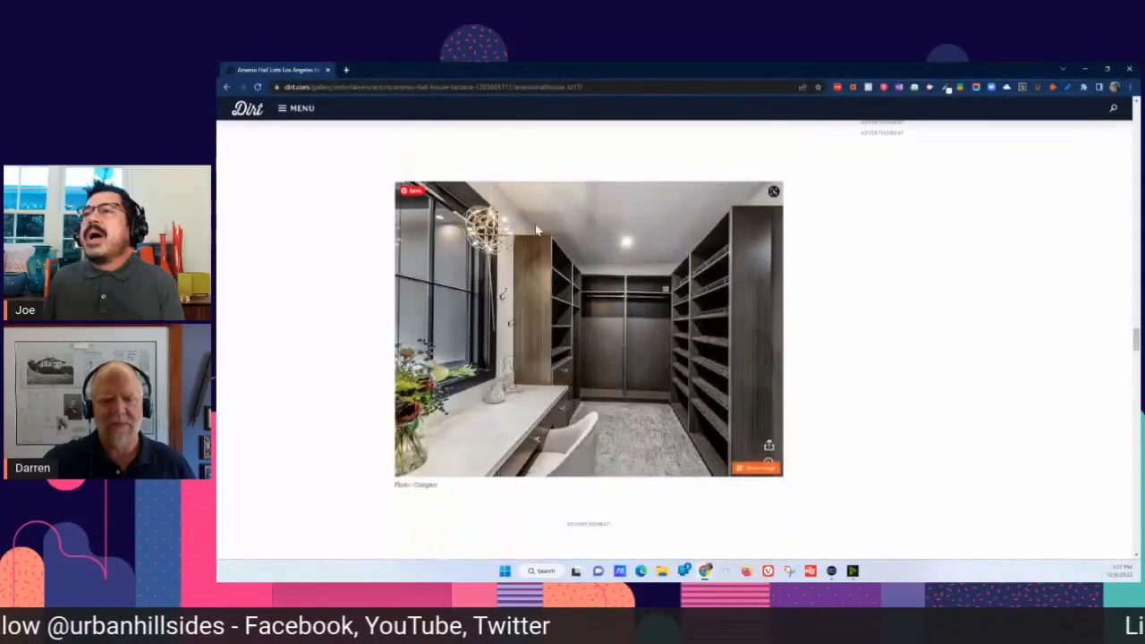
# Return to the Dirt homepage and scroll to Brett Gelman's Mount Washington home story.
pyautogui.click(247, 108)
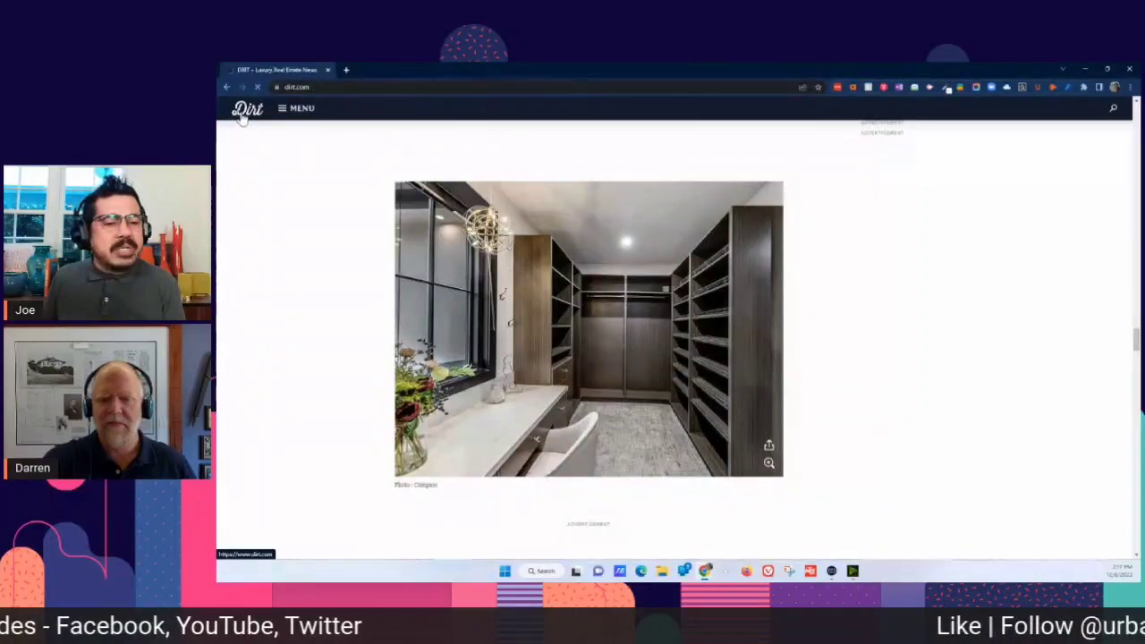
pyautogui.scroll(-3)
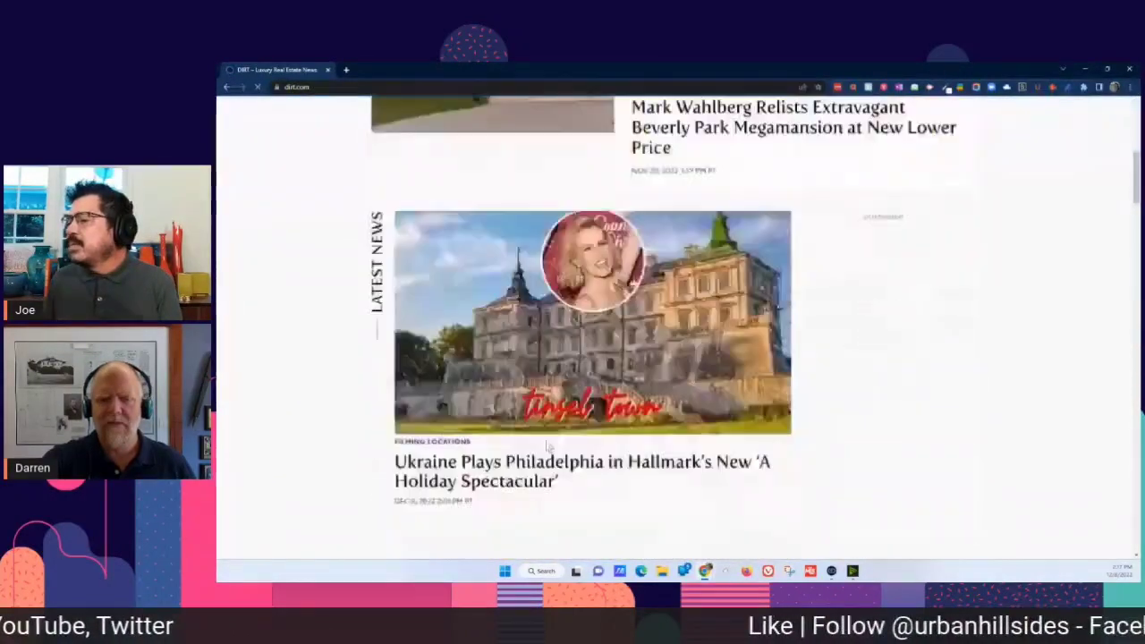
pyautogui.scroll(-3)
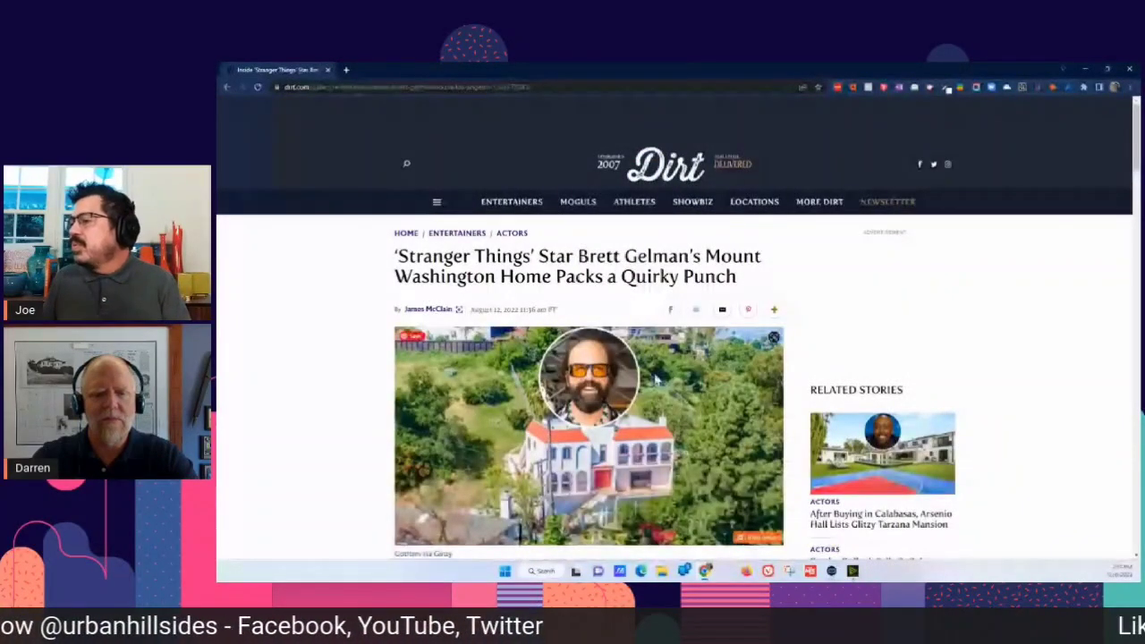
pyautogui.scroll(-3)
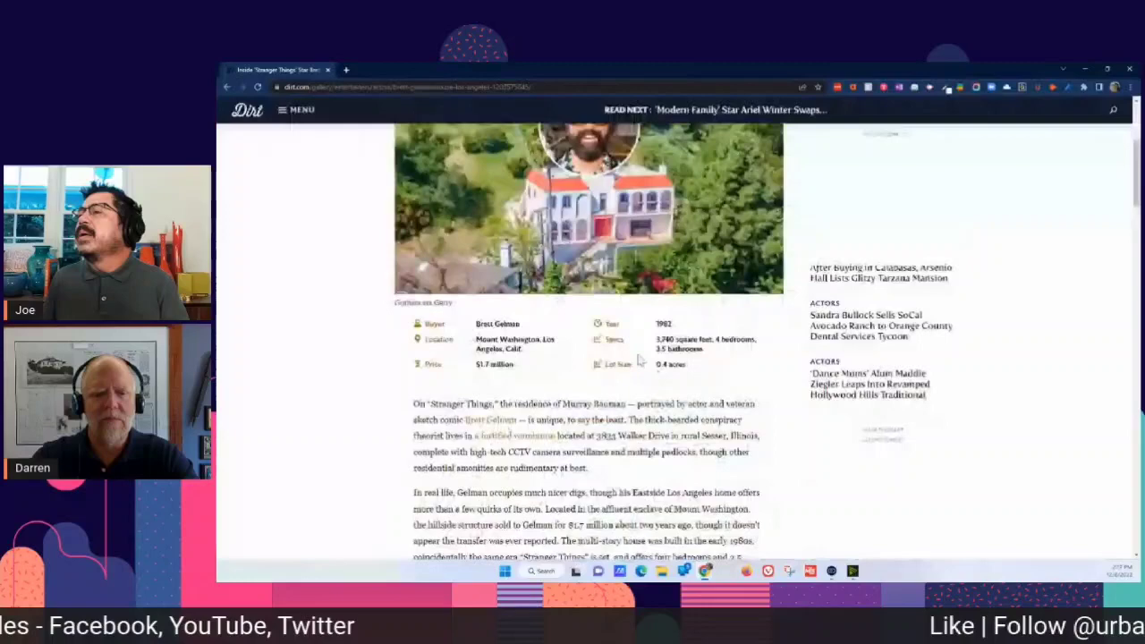
pyautogui.scroll(-3)
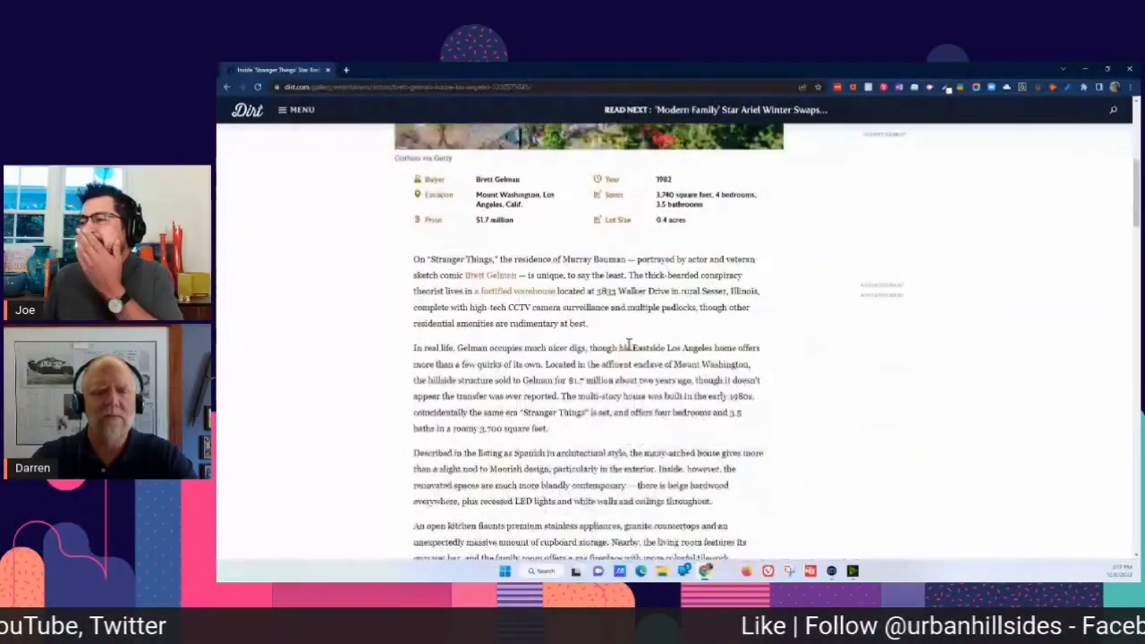
pyautogui.scroll(-3)
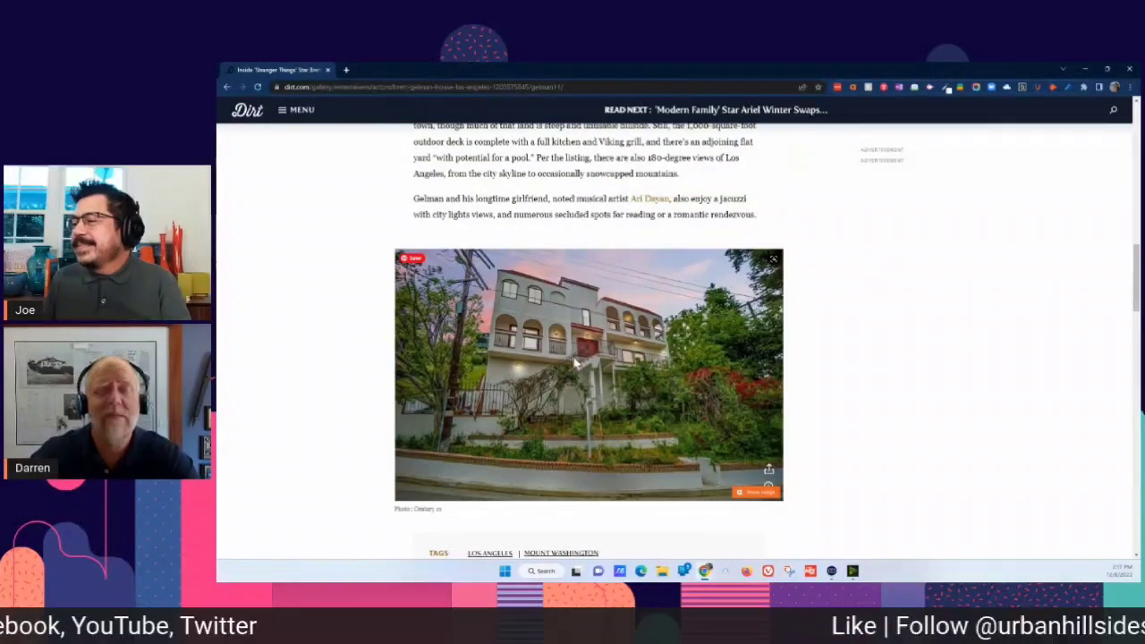
pyautogui.scroll(-3)
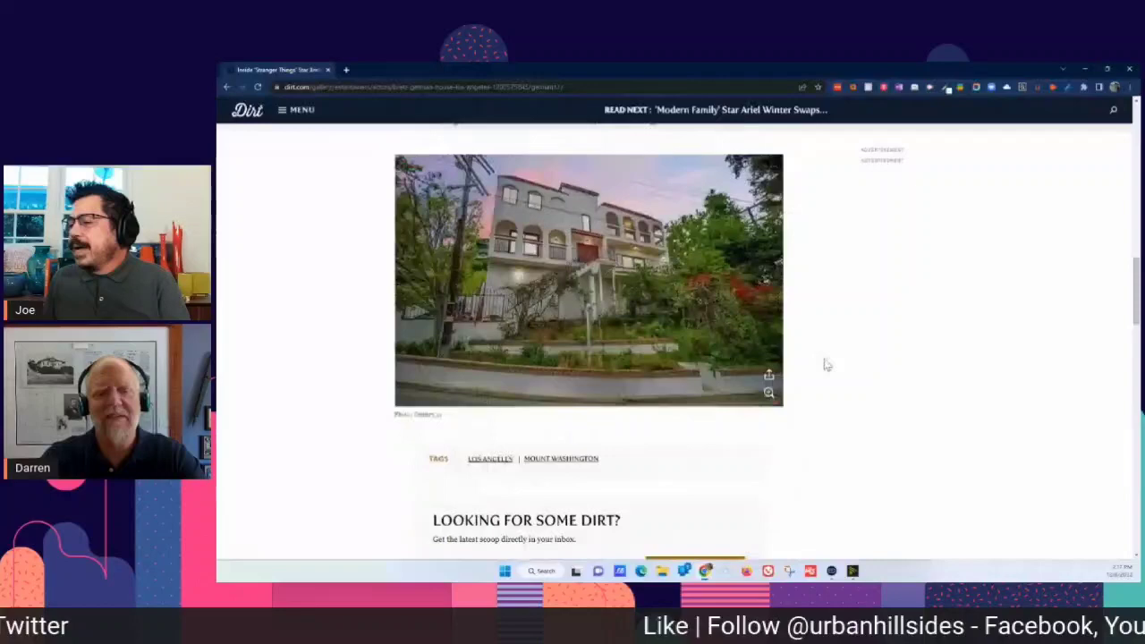
pyautogui.scroll(-3)
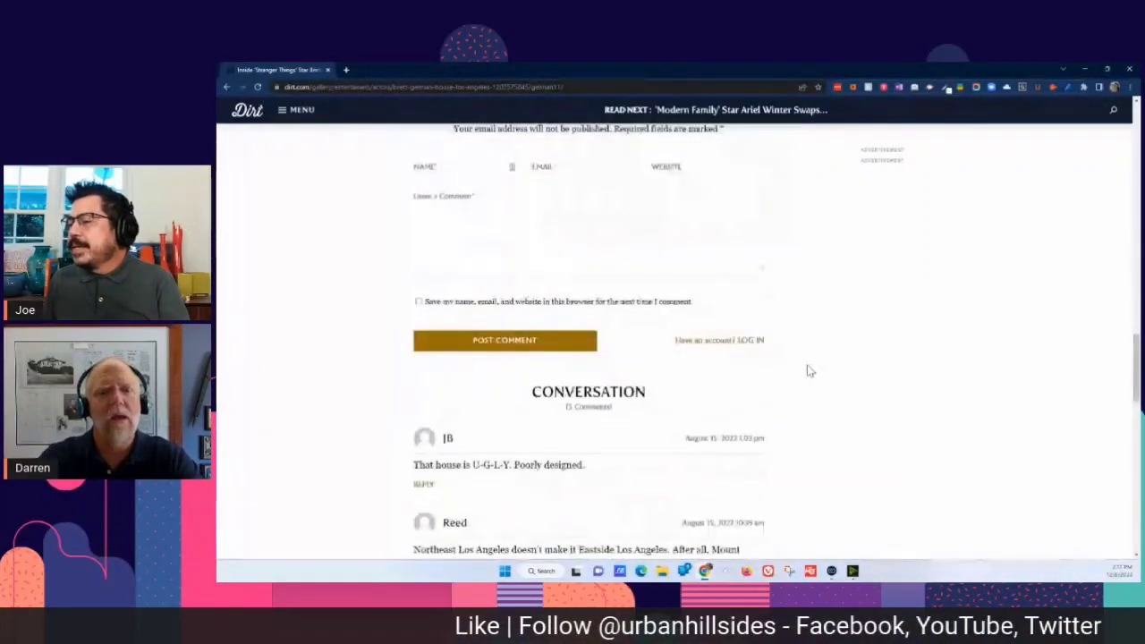
pyautogui.scroll(3)
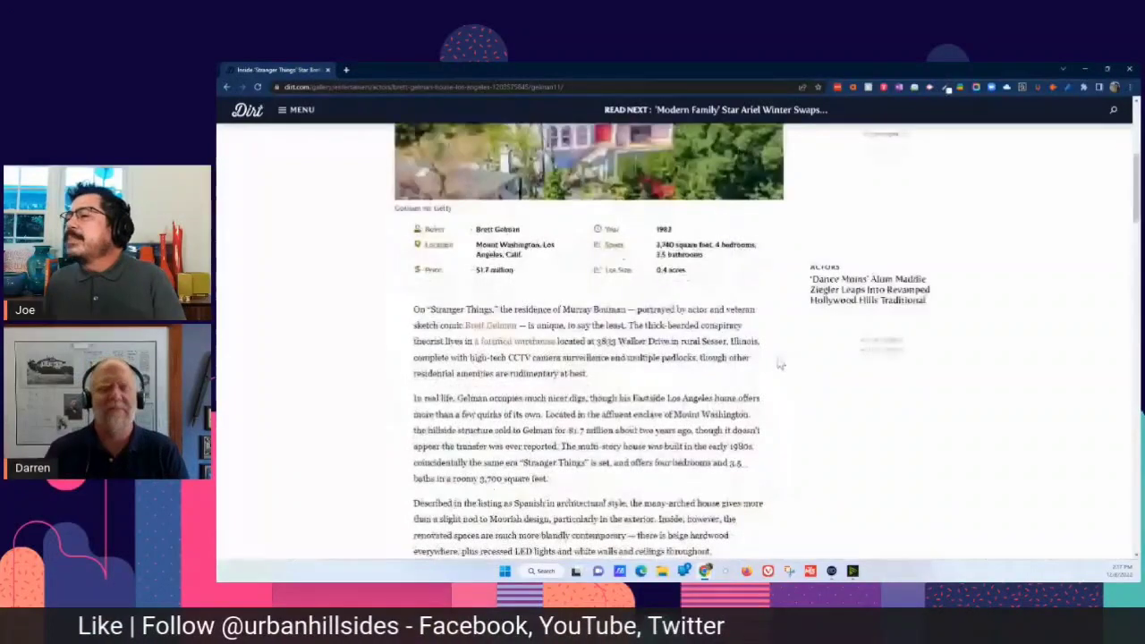
pyautogui.scroll(3)
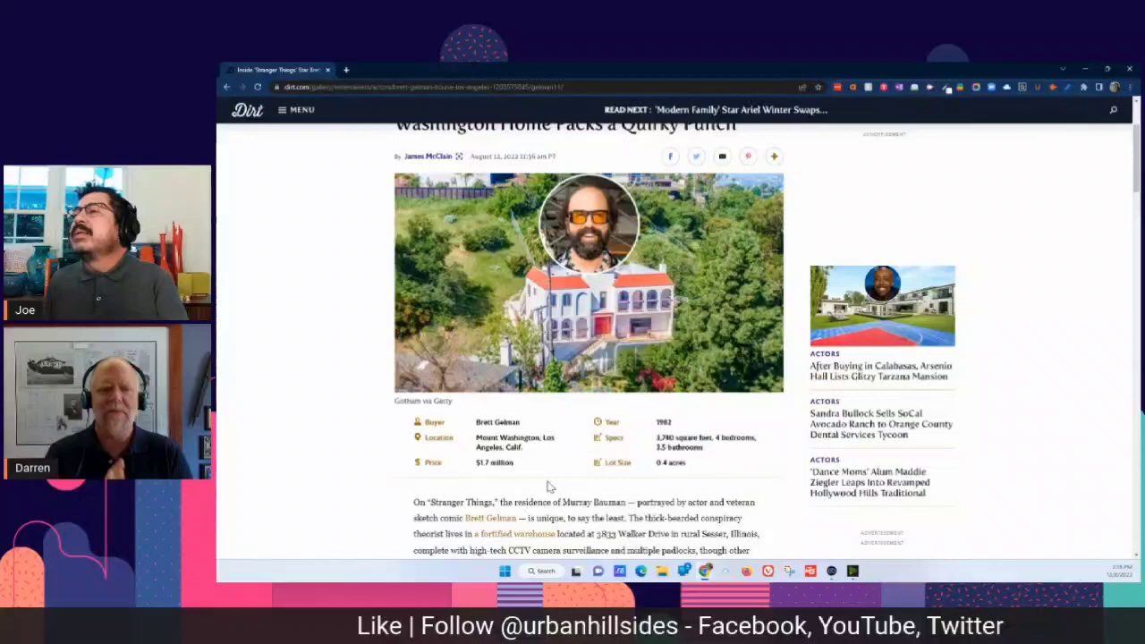
pyautogui.scroll(3)
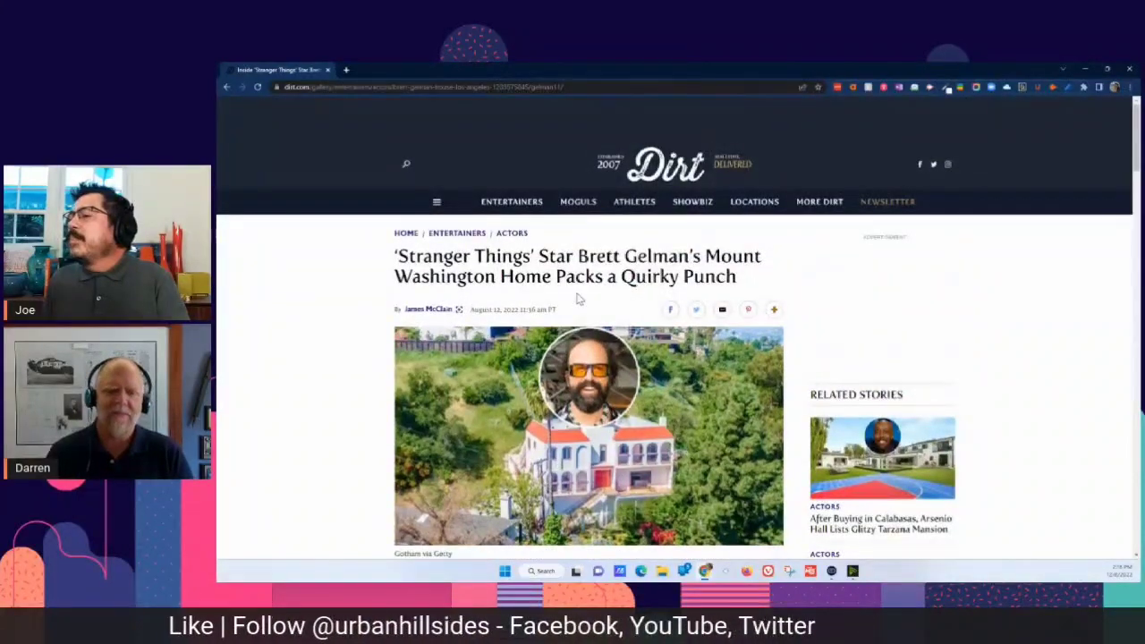
pyautogui.scroll(-3)
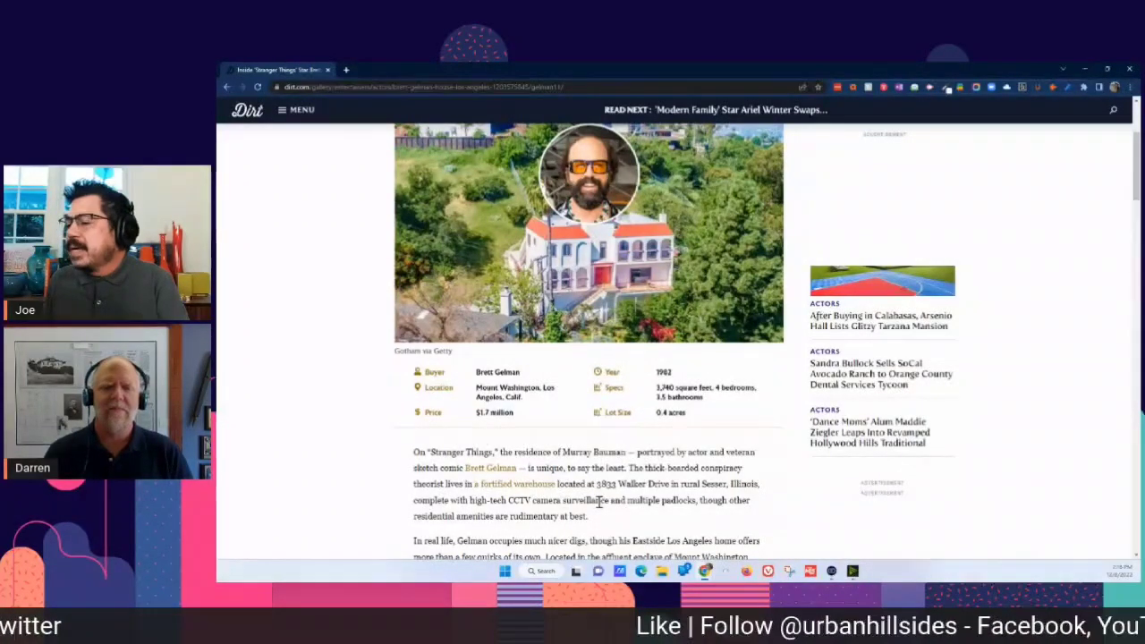
pyautogui.scroll(-3)
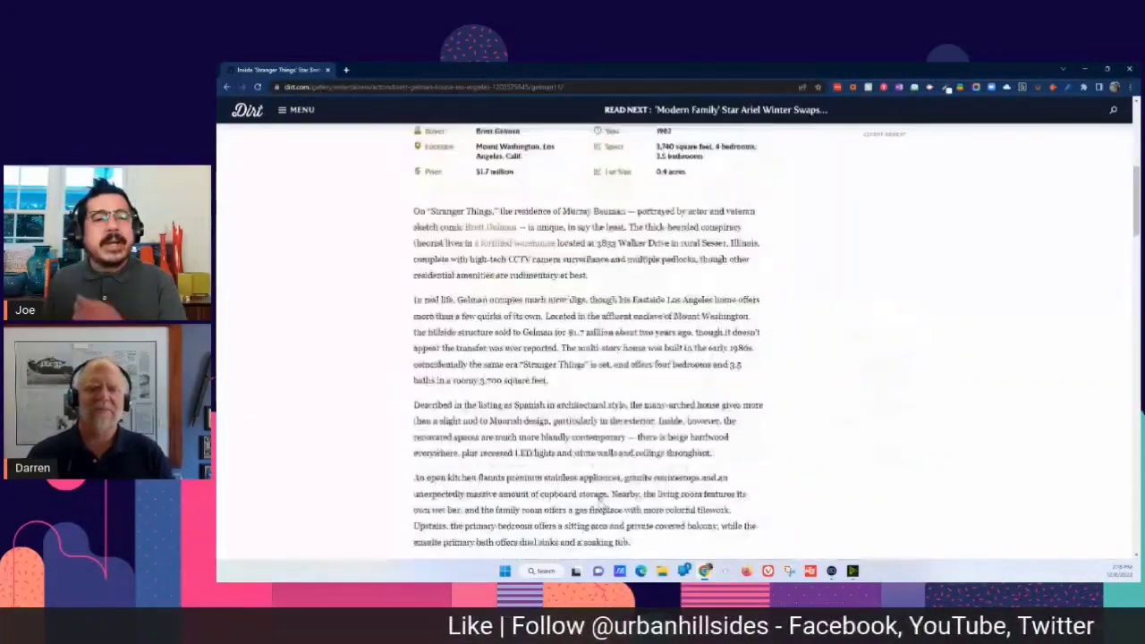